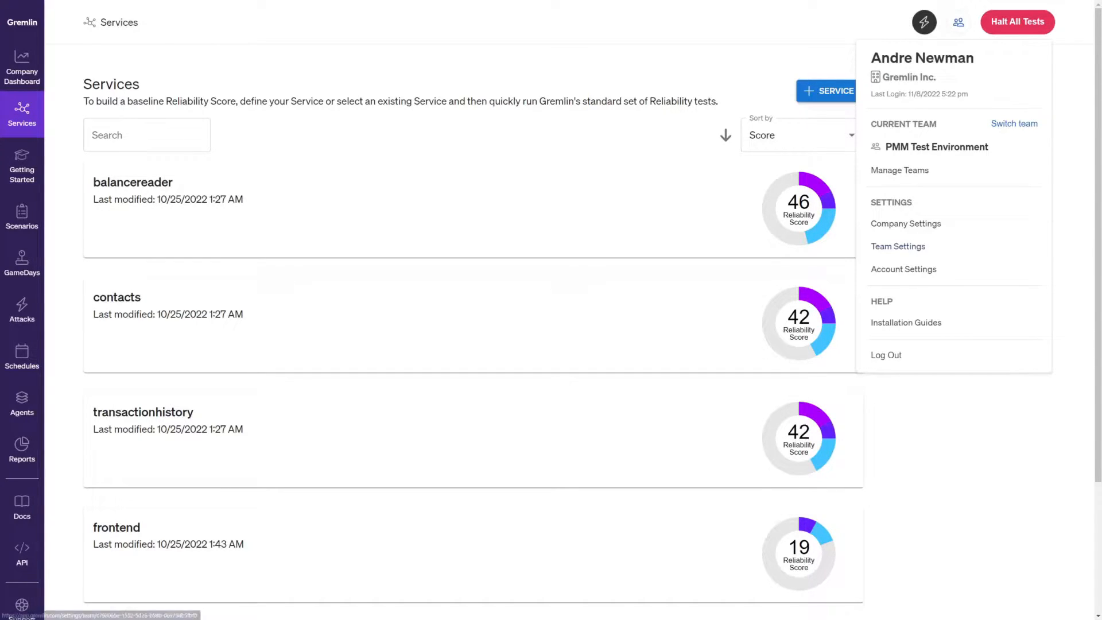
Pick Grafana Cloud K6 under Load Generators in the team integration settings.
left_click(898, 246)
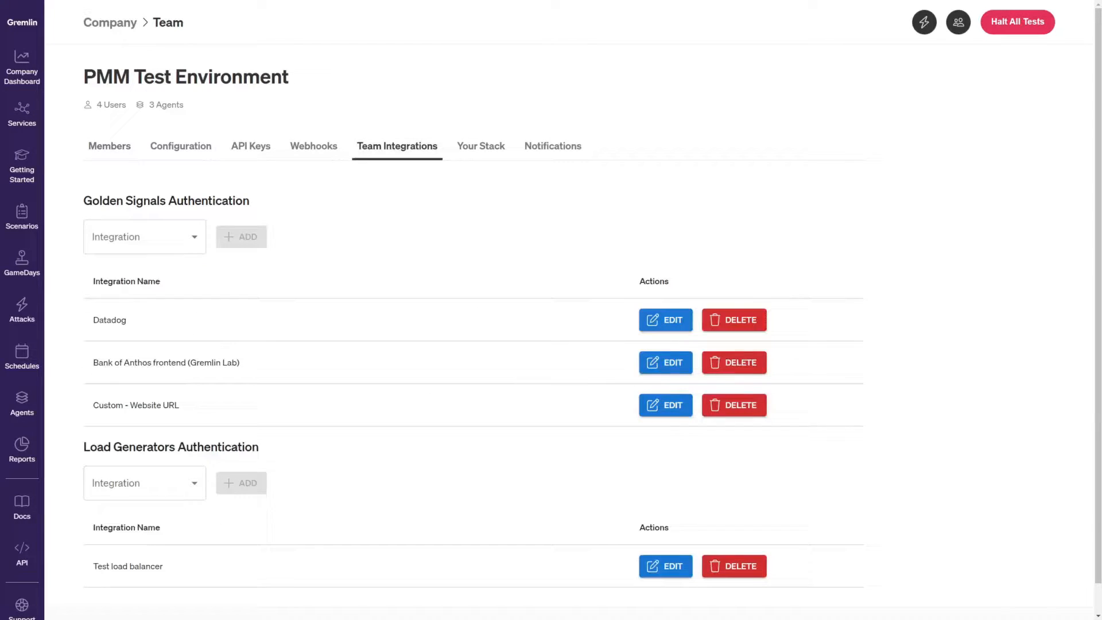
scroll("down", 3)
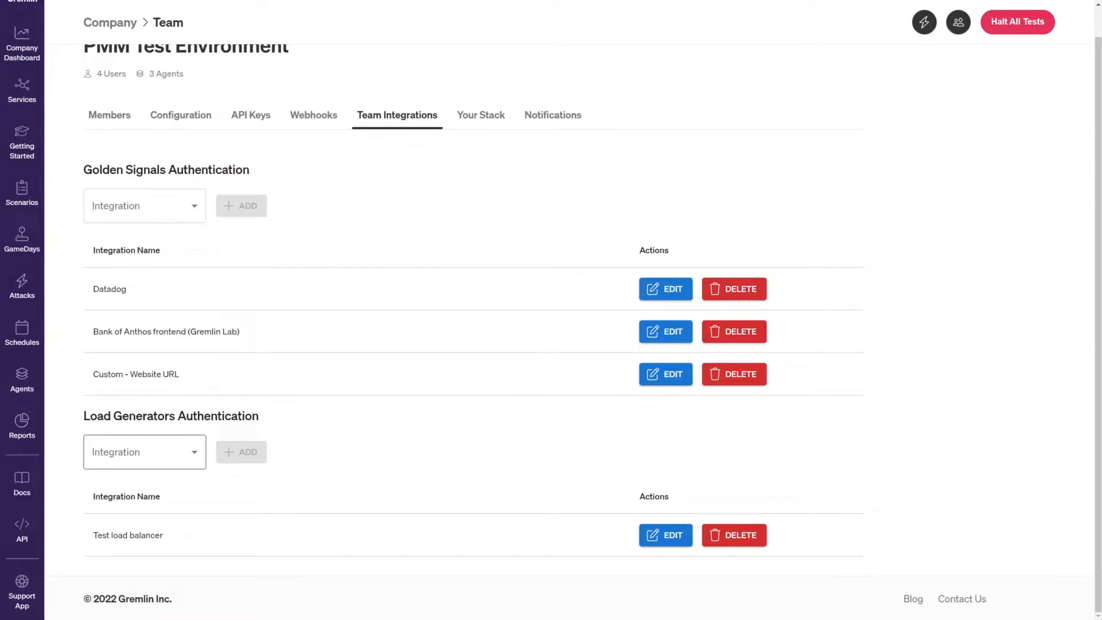
left_click(144, 452)
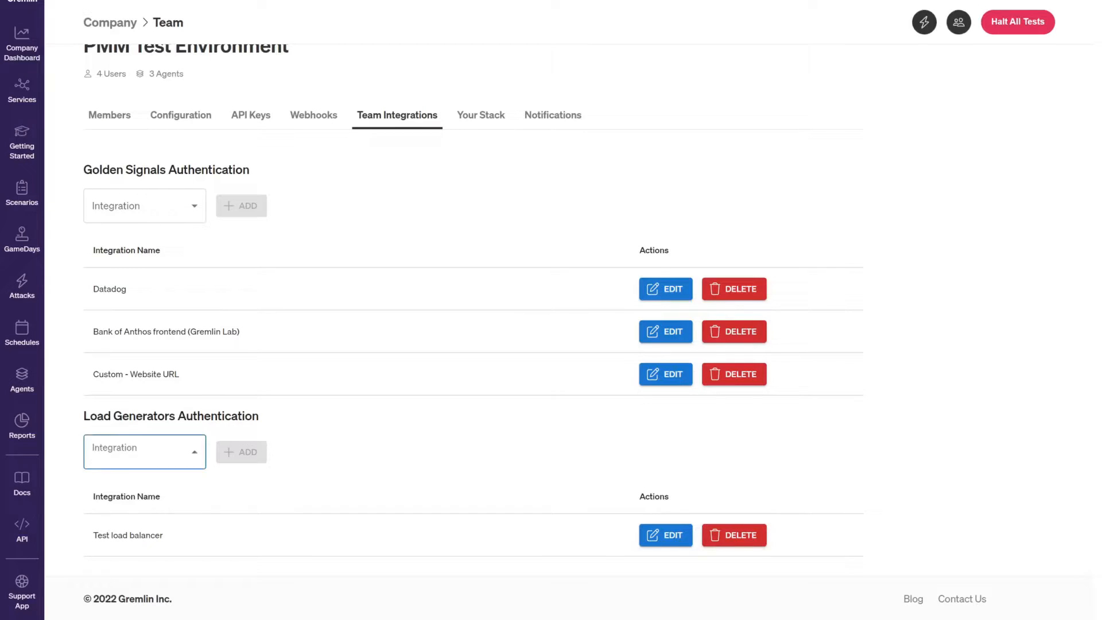
left_click(144, 452)
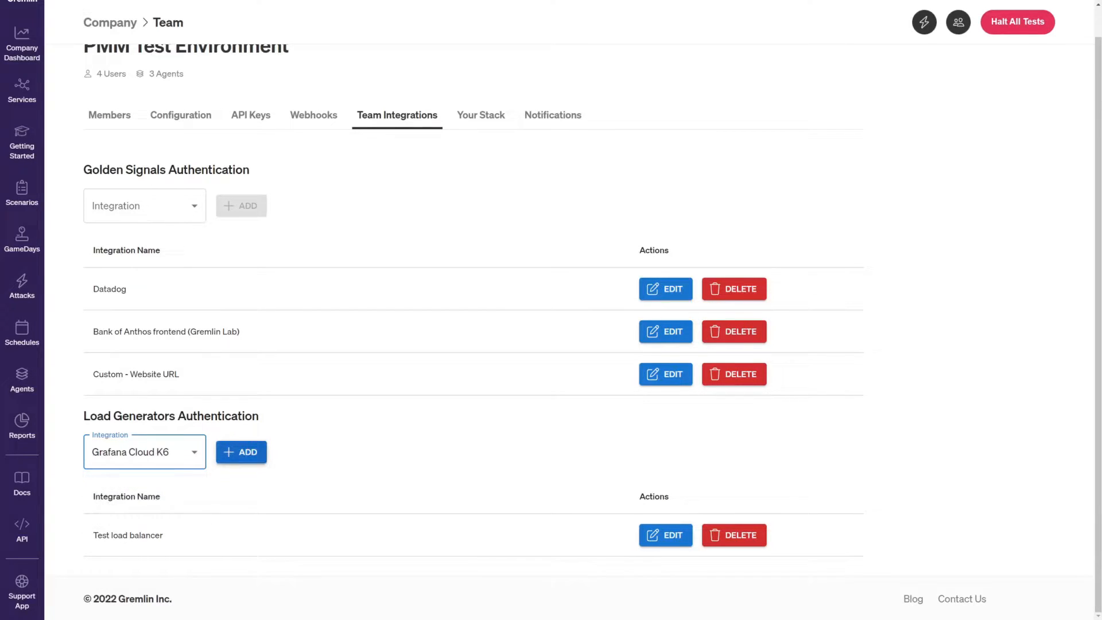
Add the Grafana Cloud K6 integration, verify its API key authenticates, and save it.
left_click(240, 451)
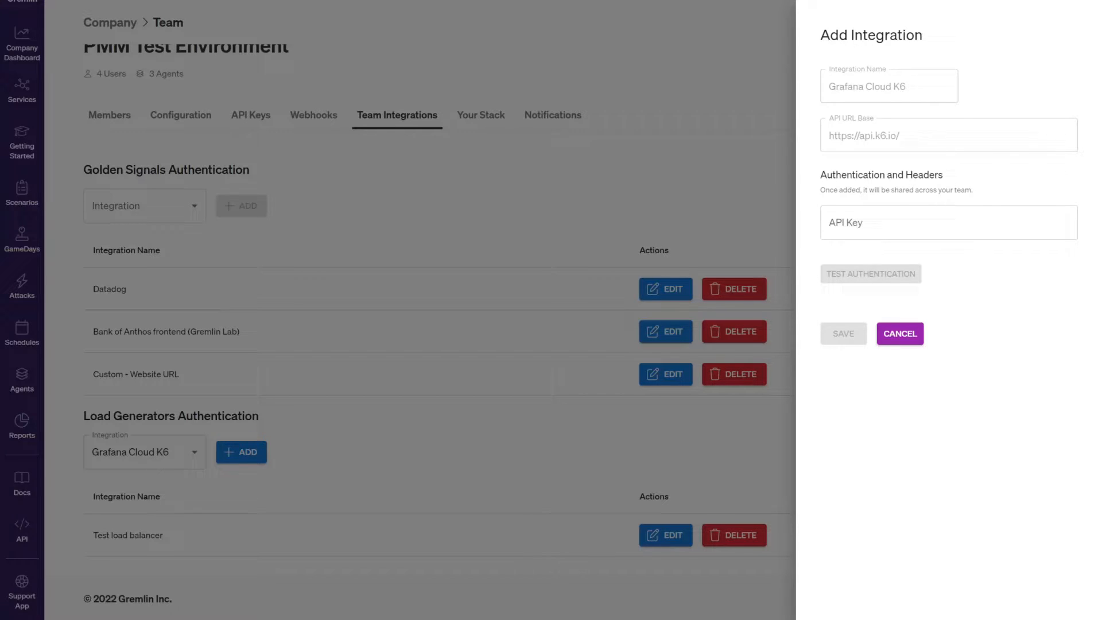
left_click(869, 273)
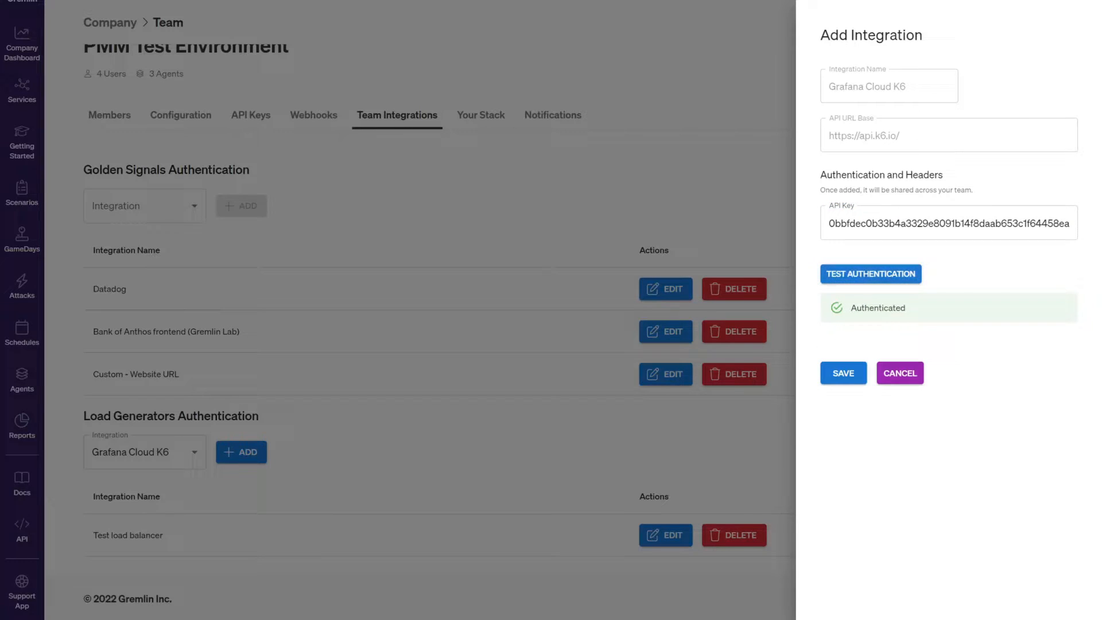
left_click(842, 373)
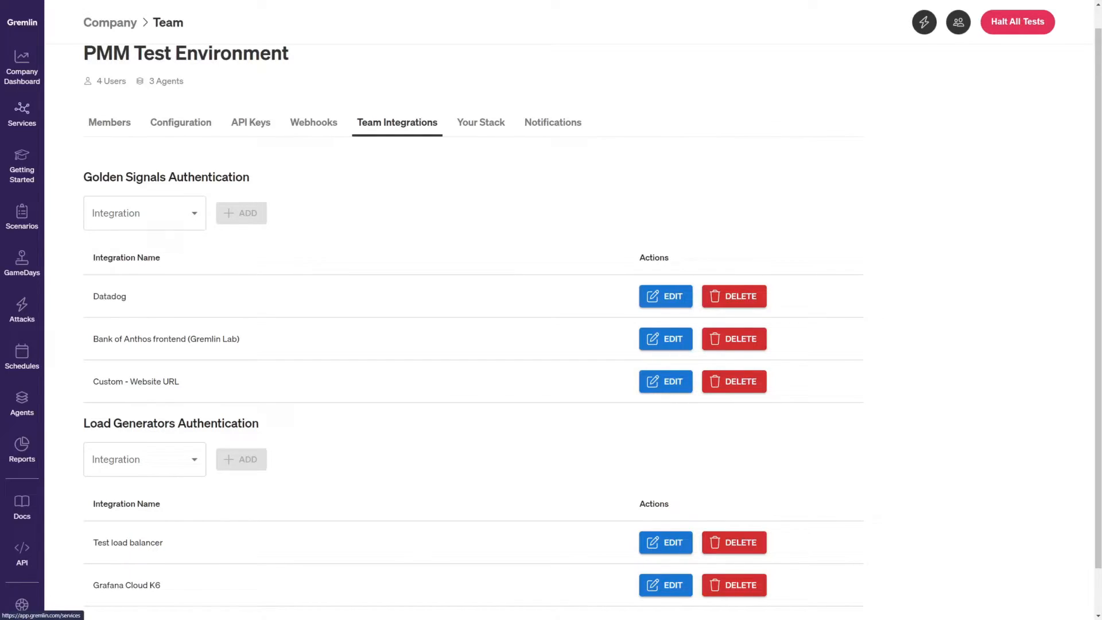
Select Grafana Cloud K6 as the load generator in the frontend service's integration settings.
left_click(22, 113)
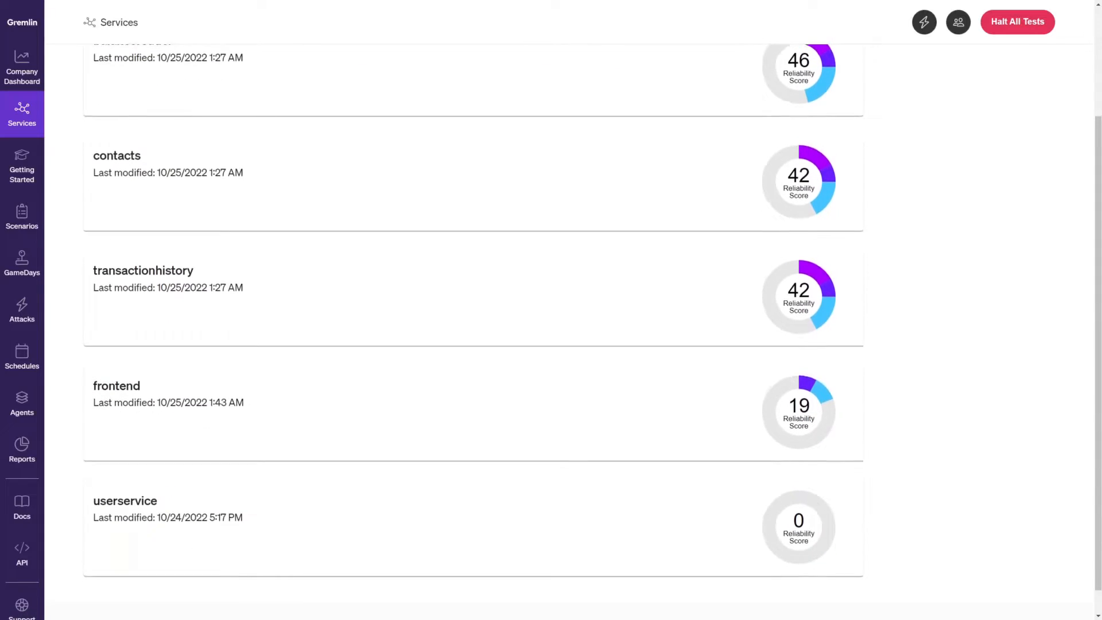
left_click(117, 385)
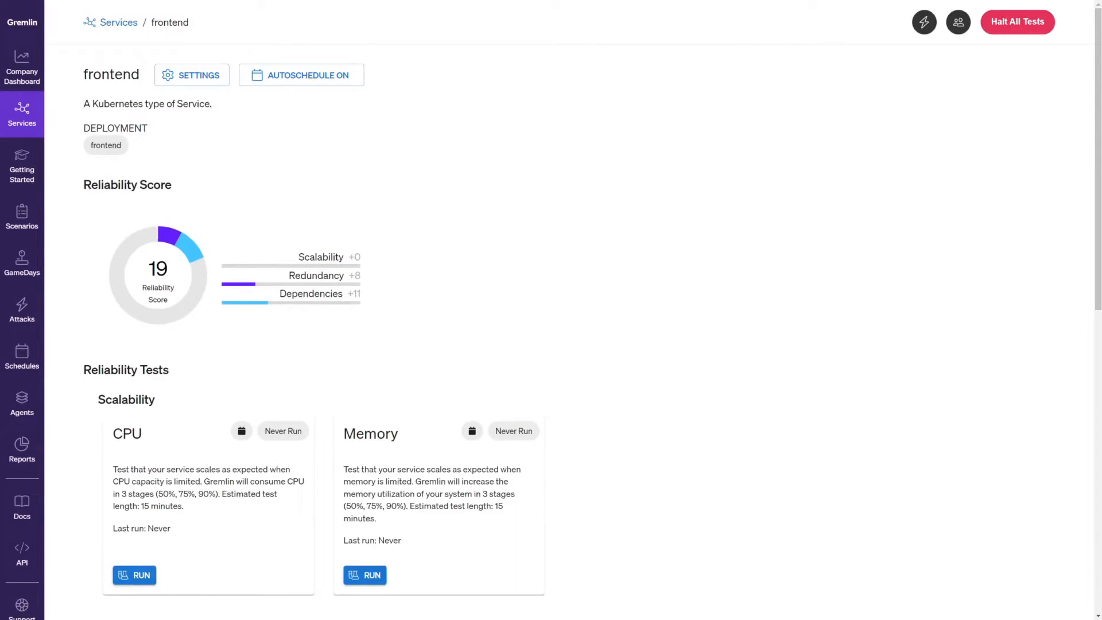
left_click(191, 75)
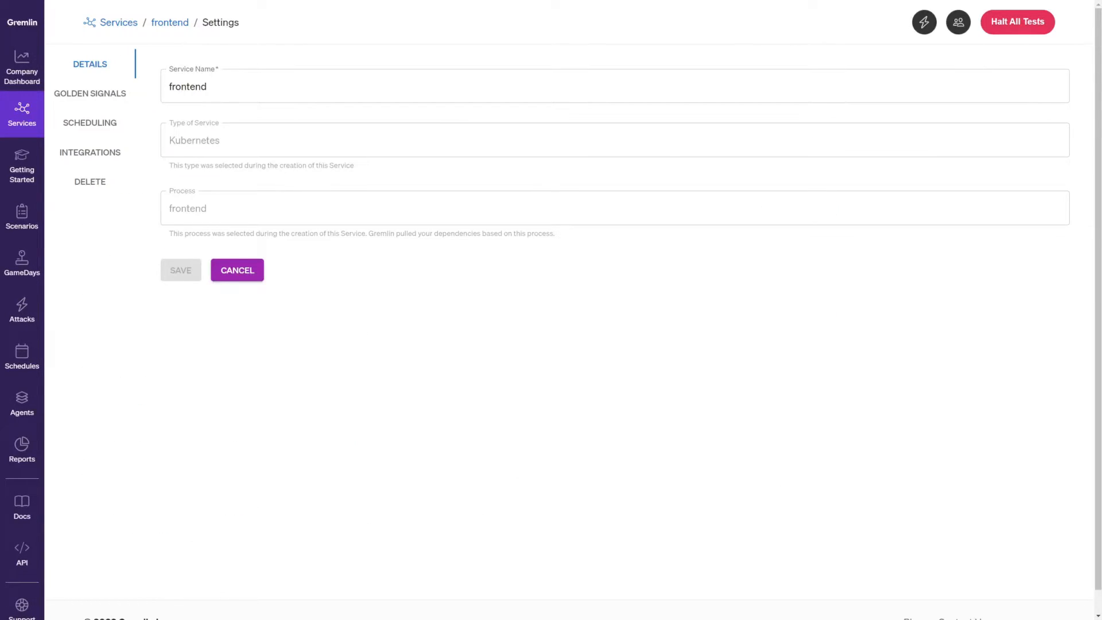
left_click(90, 153)
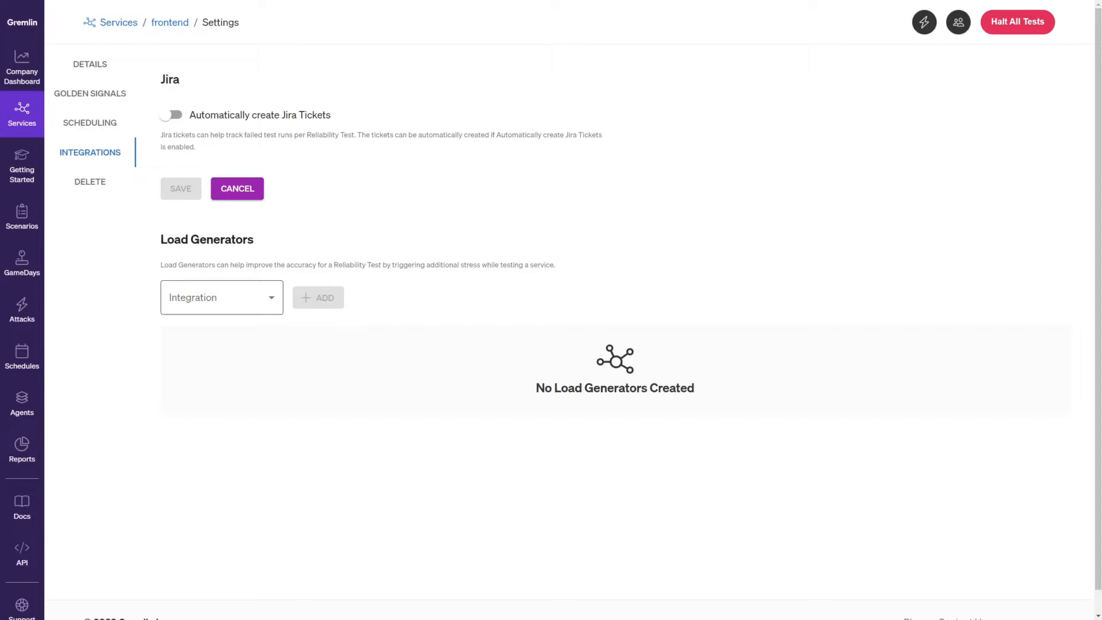
left_click(220, 297)
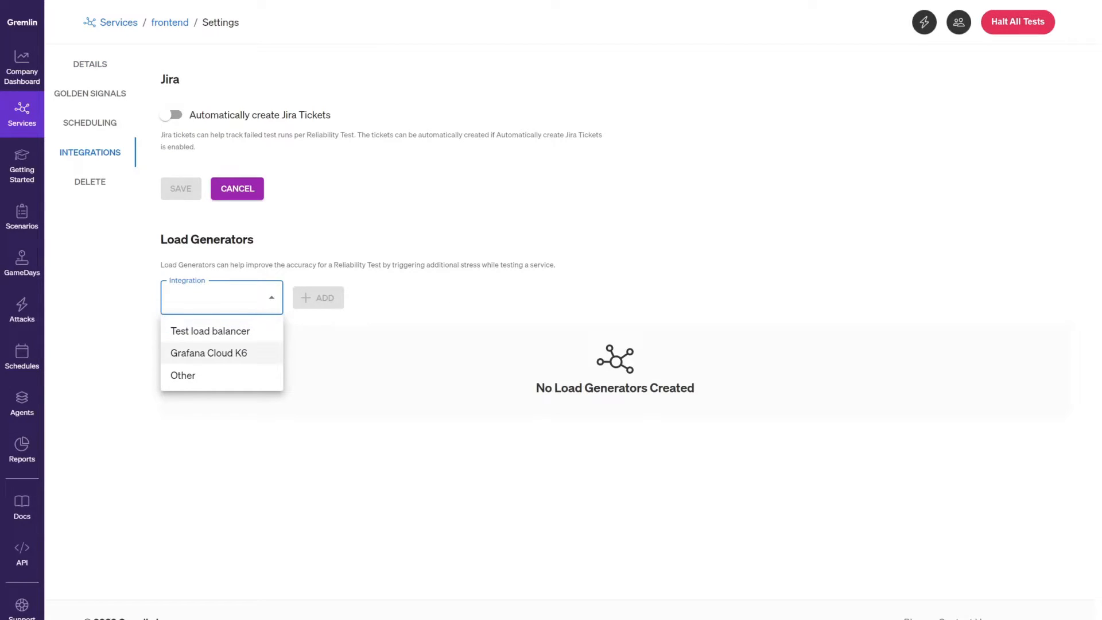
left_click(209, 353)
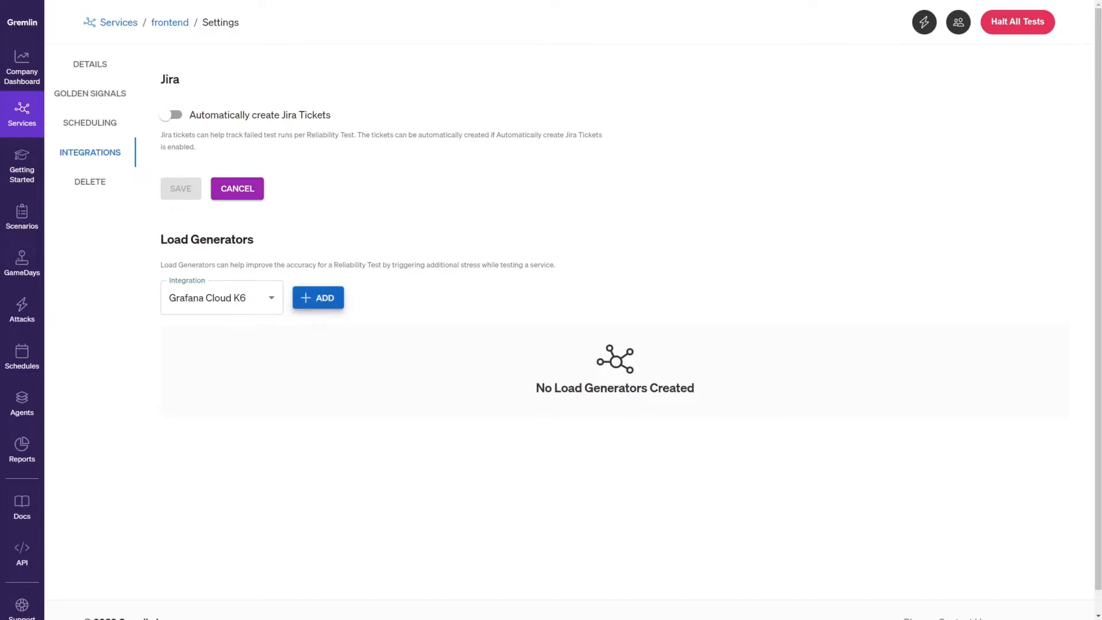
Start a new Grafana Cloud K6 load generator named 'Simple frontend load test'.
left_click(317, 297)
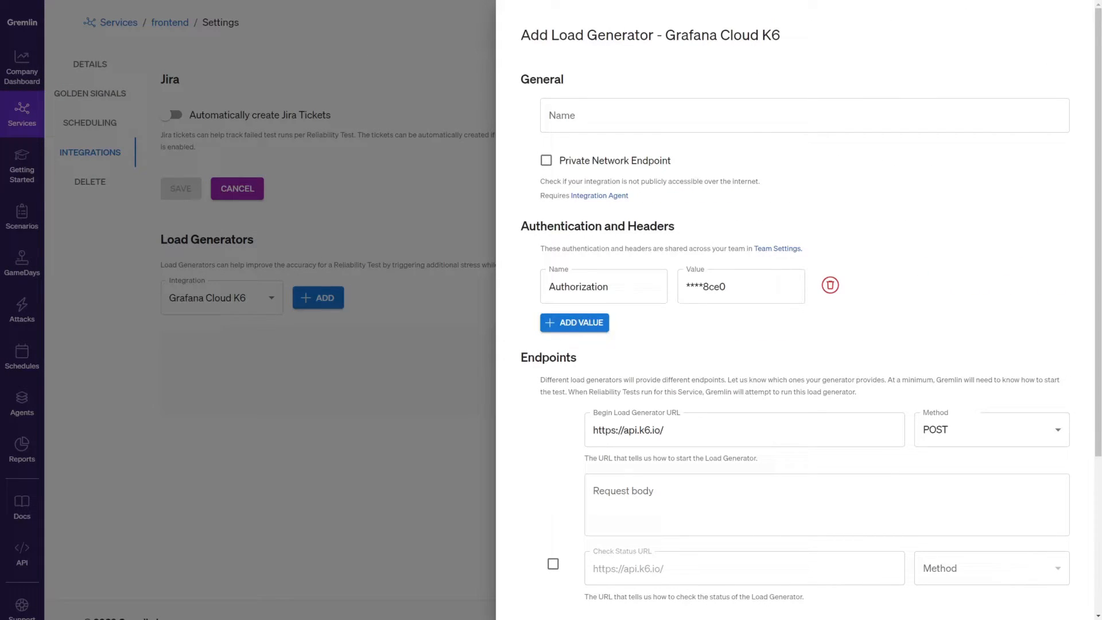
type("Simple")
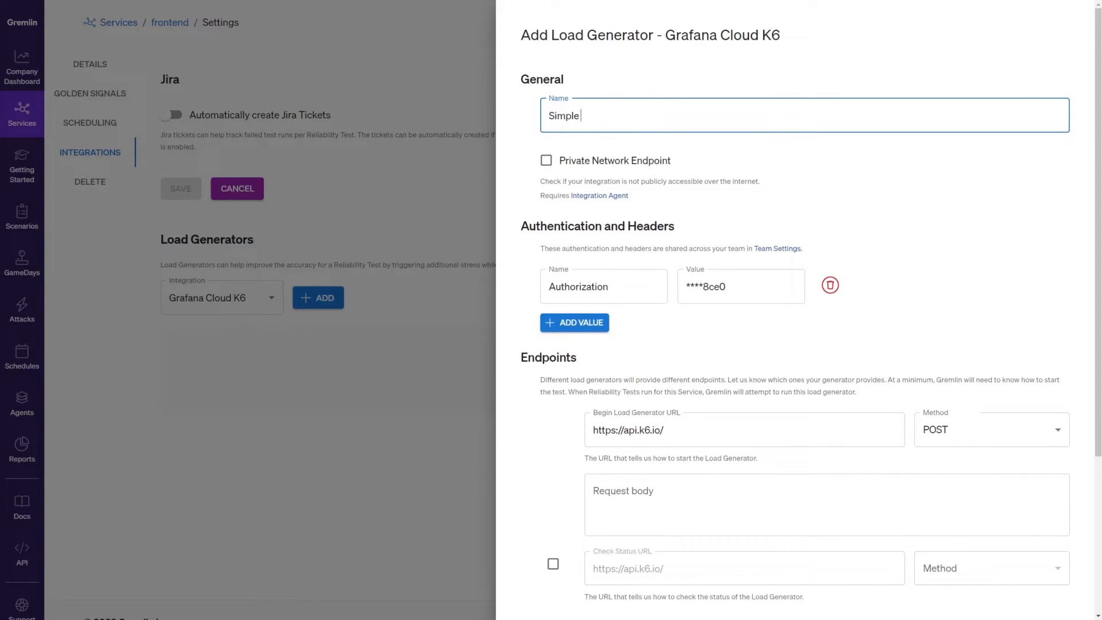
type("frontend load test")
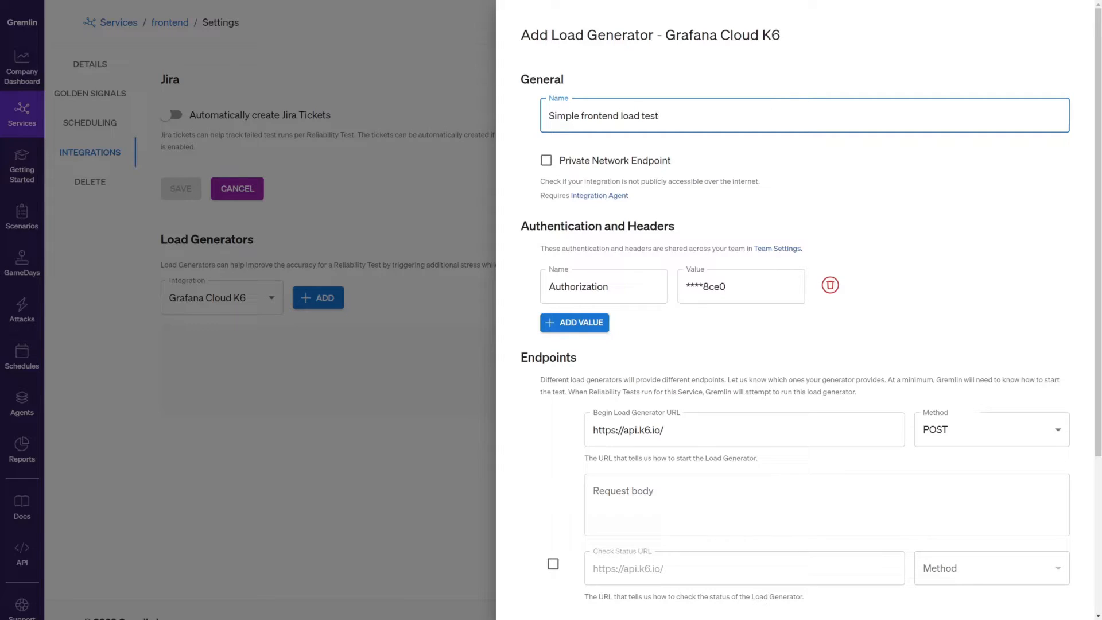
left_click(654, 115)
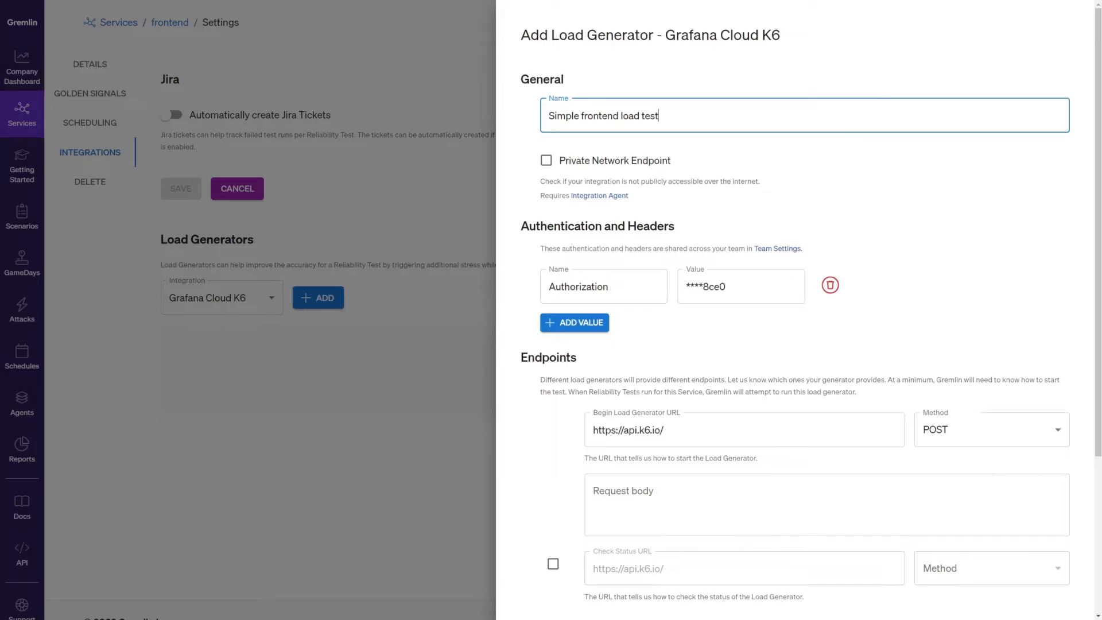
Set the begin URL to the k6 test 747929 start-testrun endpoint and save.
scroll("down", 3)
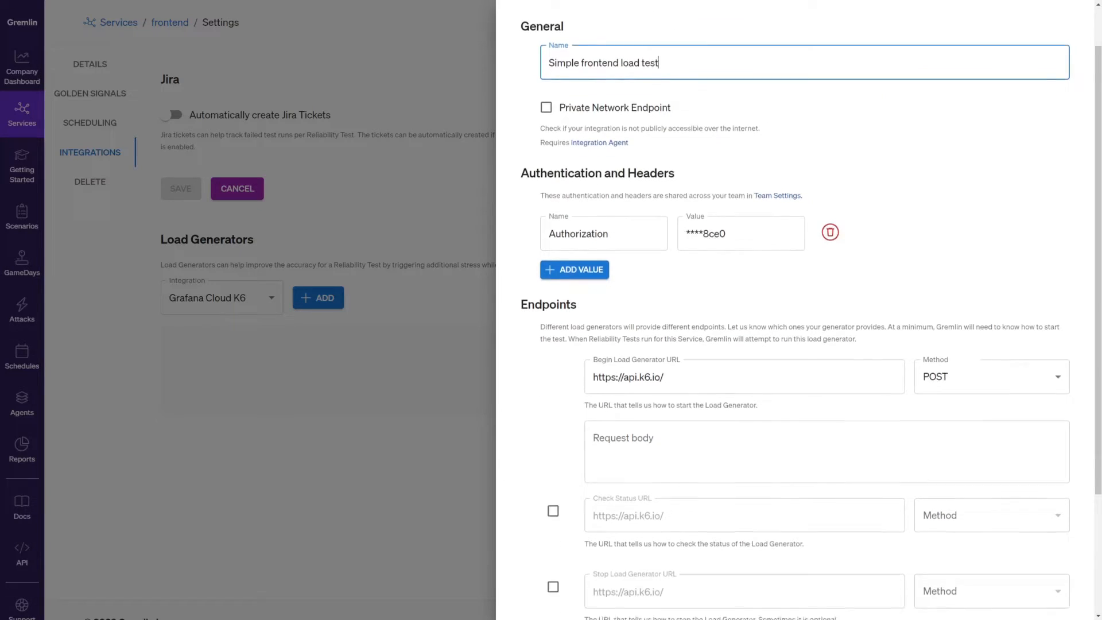
scroll("down", 3)
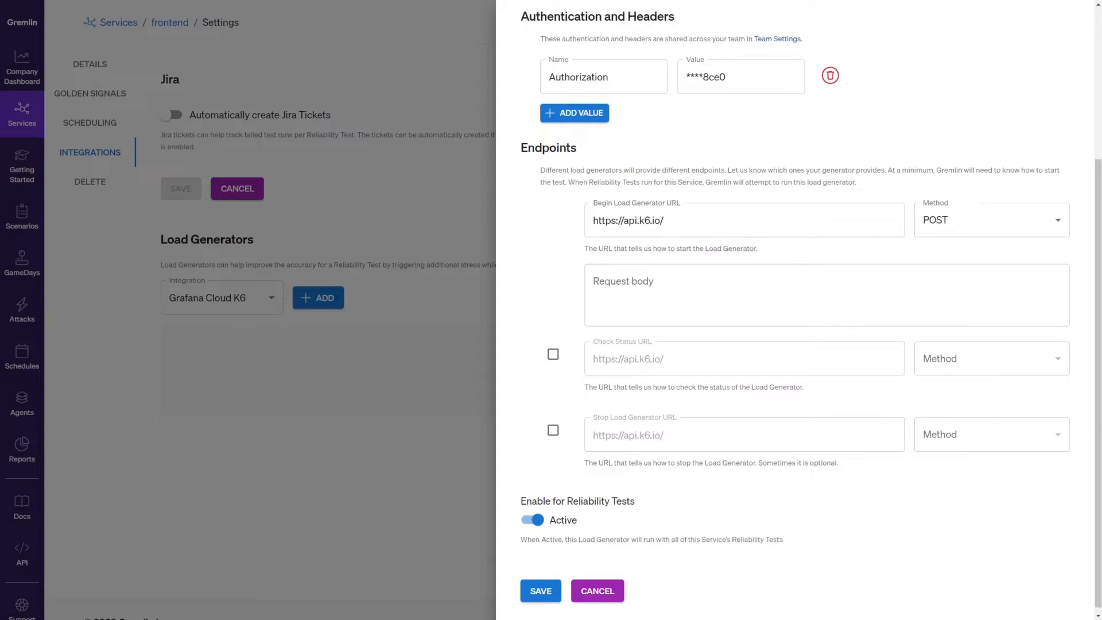
type("https://api.k6.io/loadtests/v2/tests/747929/start-testrun")
left_click(826, 294)
type("[]")
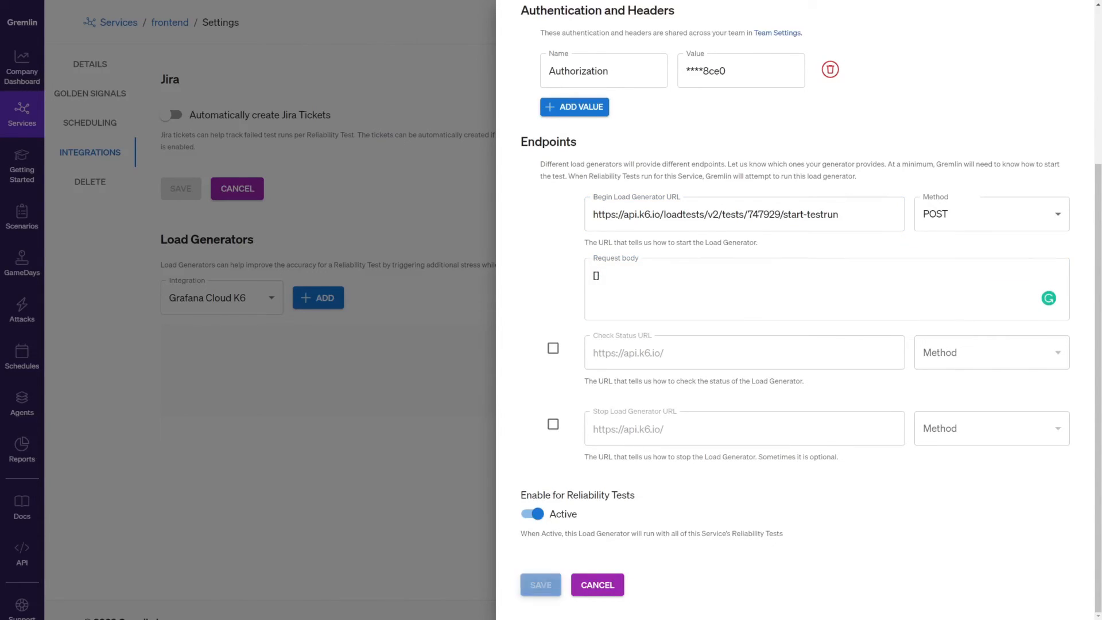
left_click(540, 584)
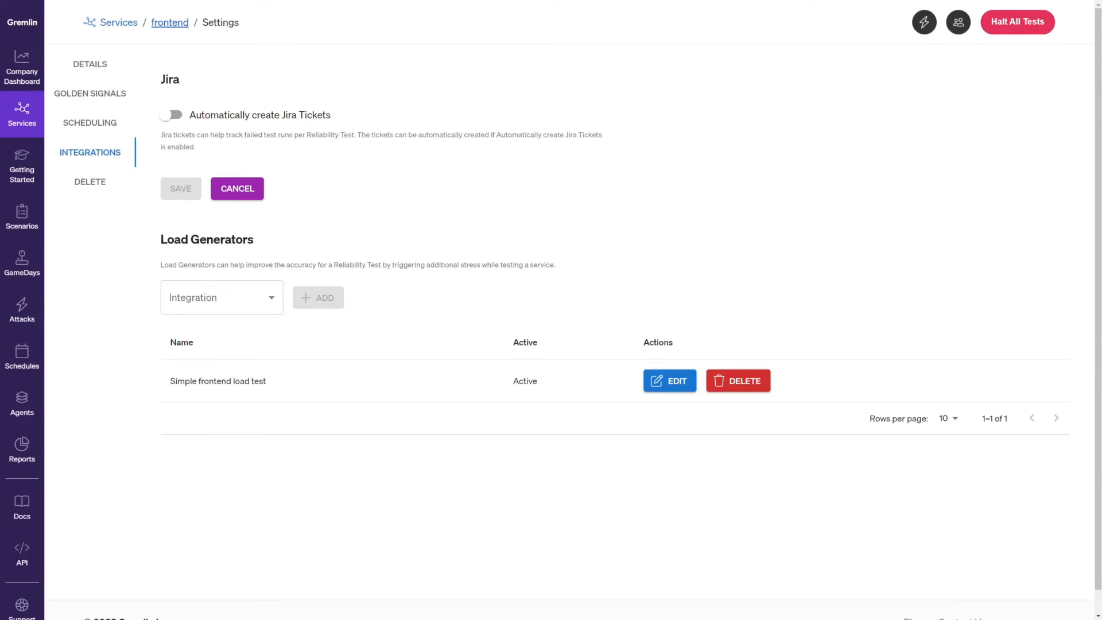
Run and confirm the CPU test from the frontend service overview.
left_click(169, 22)
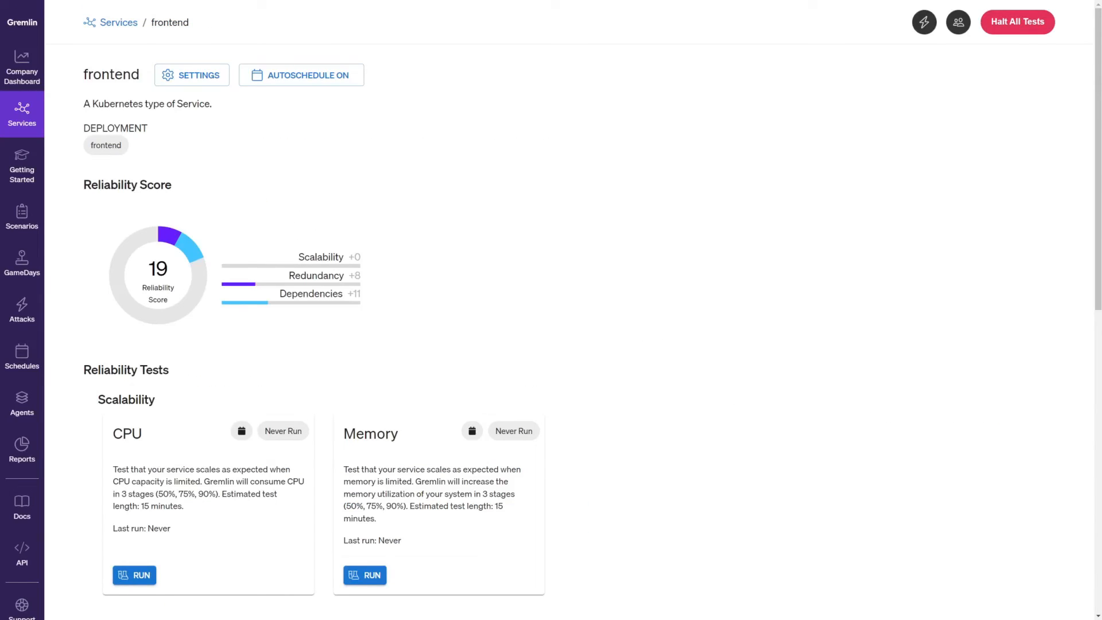
left_click(135, 575)
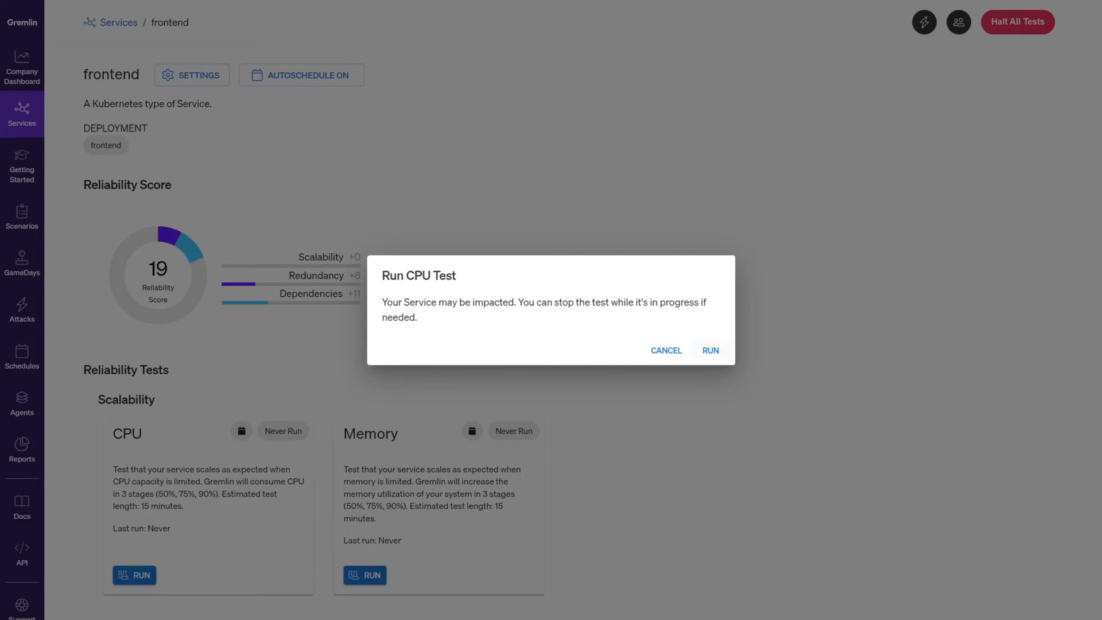
left_click(710, 350)
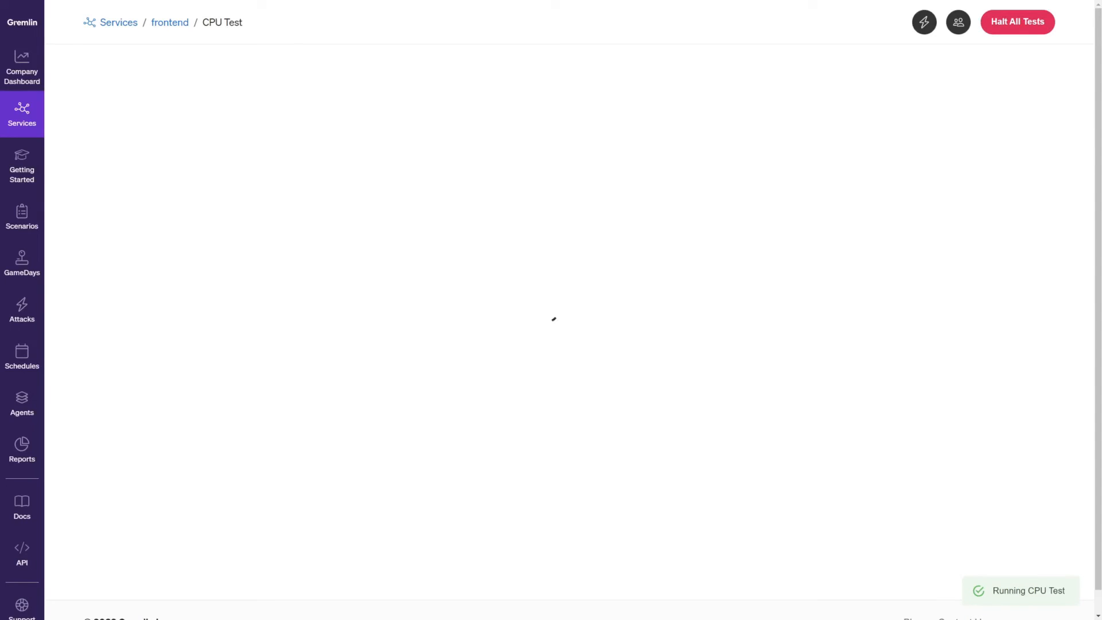